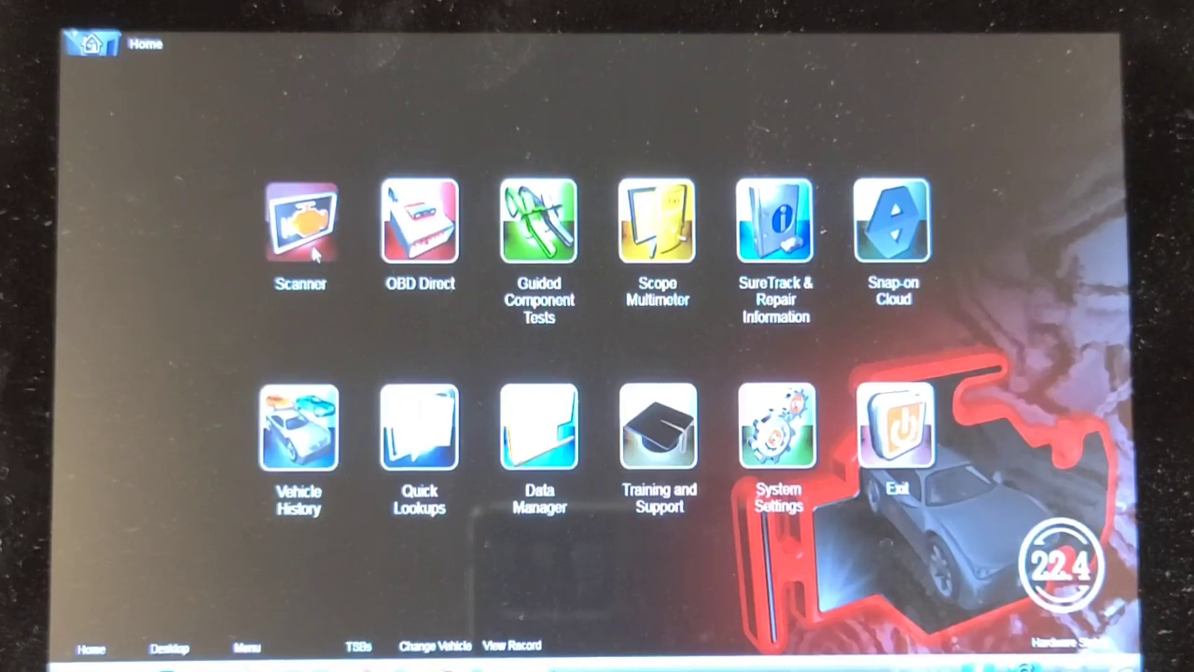
- Start a Scanner session to identify the connected 2014 Chevrolet Silverado 4WD 5.3L V8
click(301, 221)
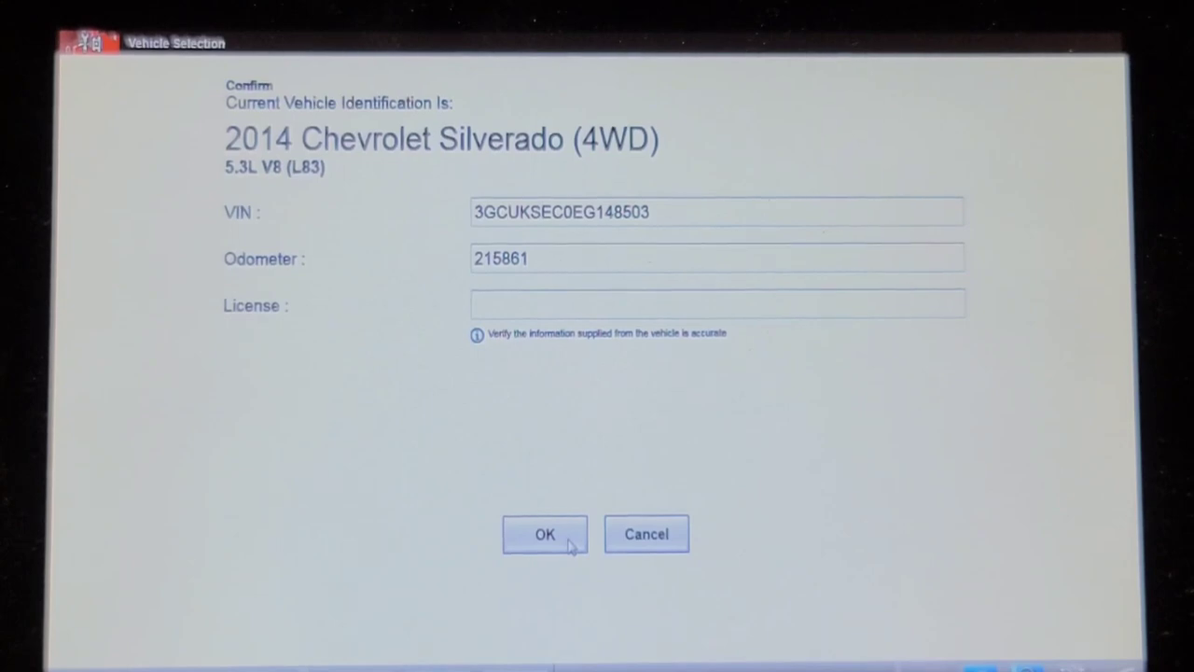
- Confirm the Silverado and run a Code Scan showing rich codes P0172 and P0175
click(545, 534)
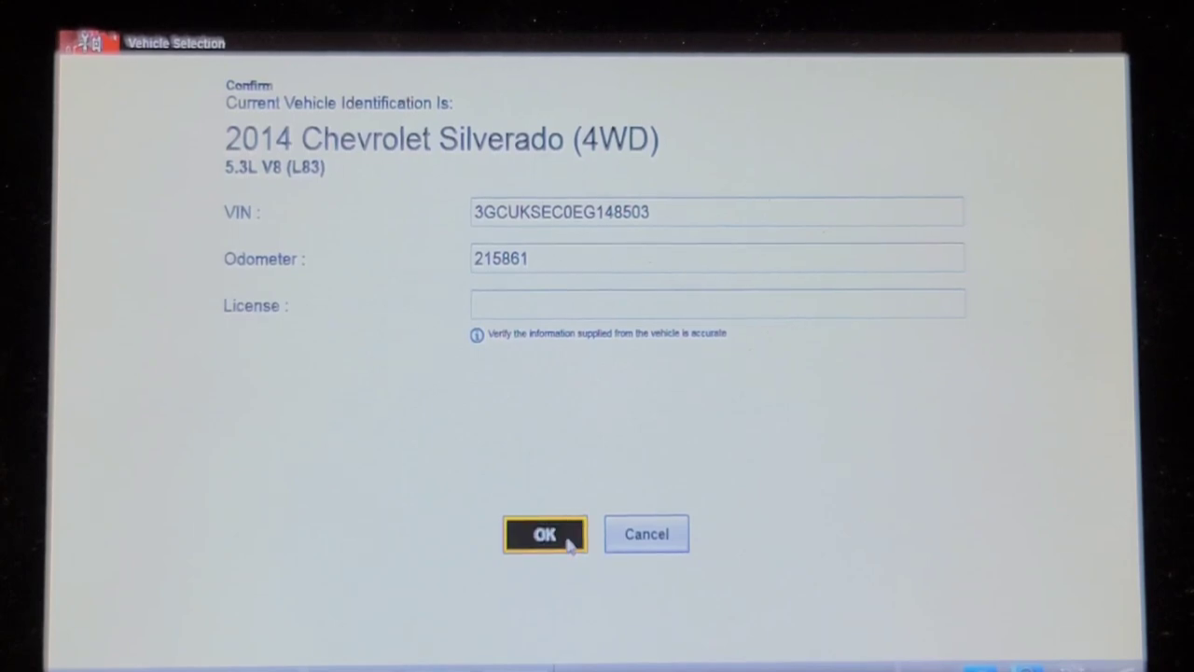
click(545, 534)
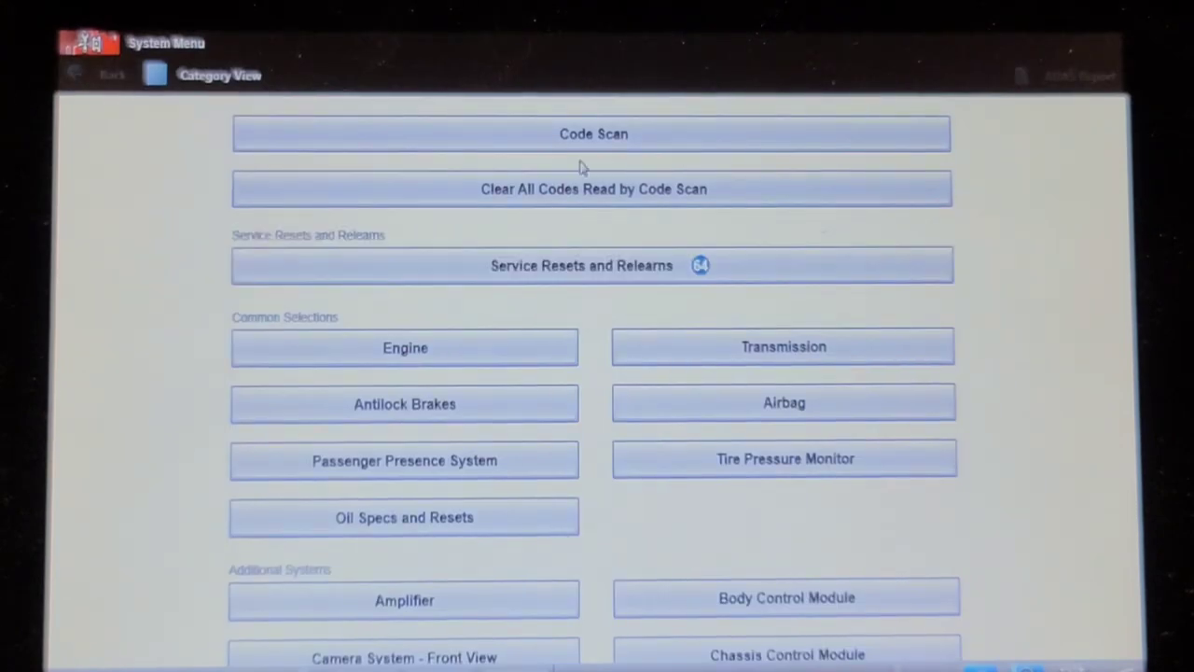
click(593, 134)
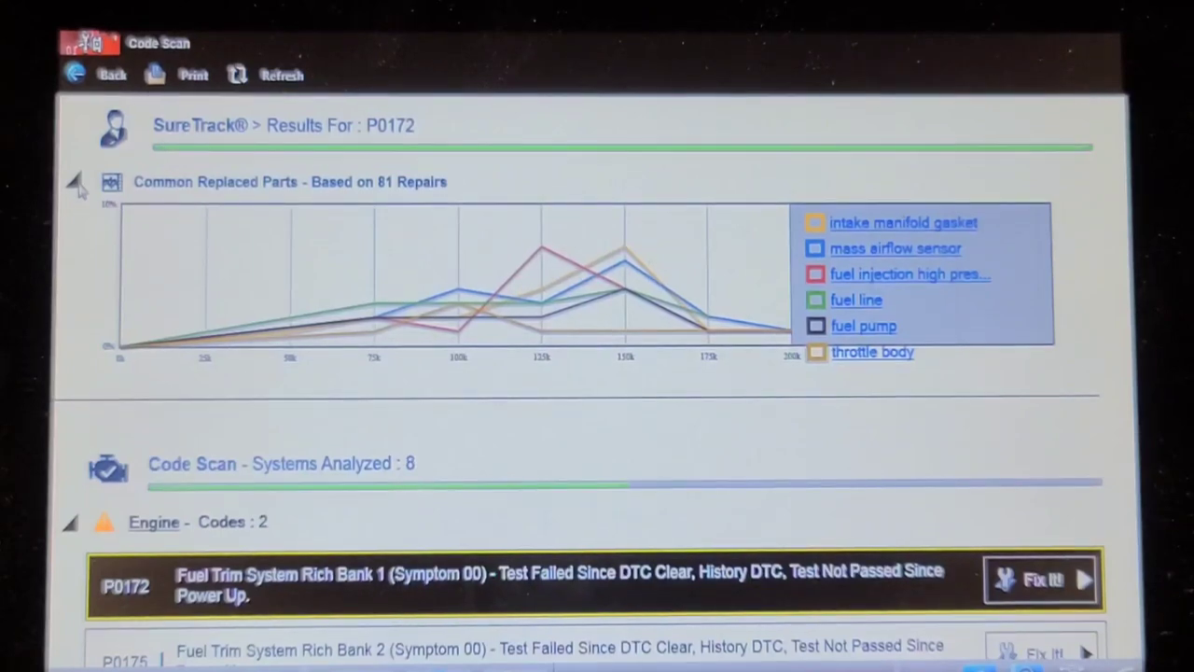
- Collapse the Common Replaced Parts chart and scroll to antilock brake codes U0073 and U0401
click(73, 182)
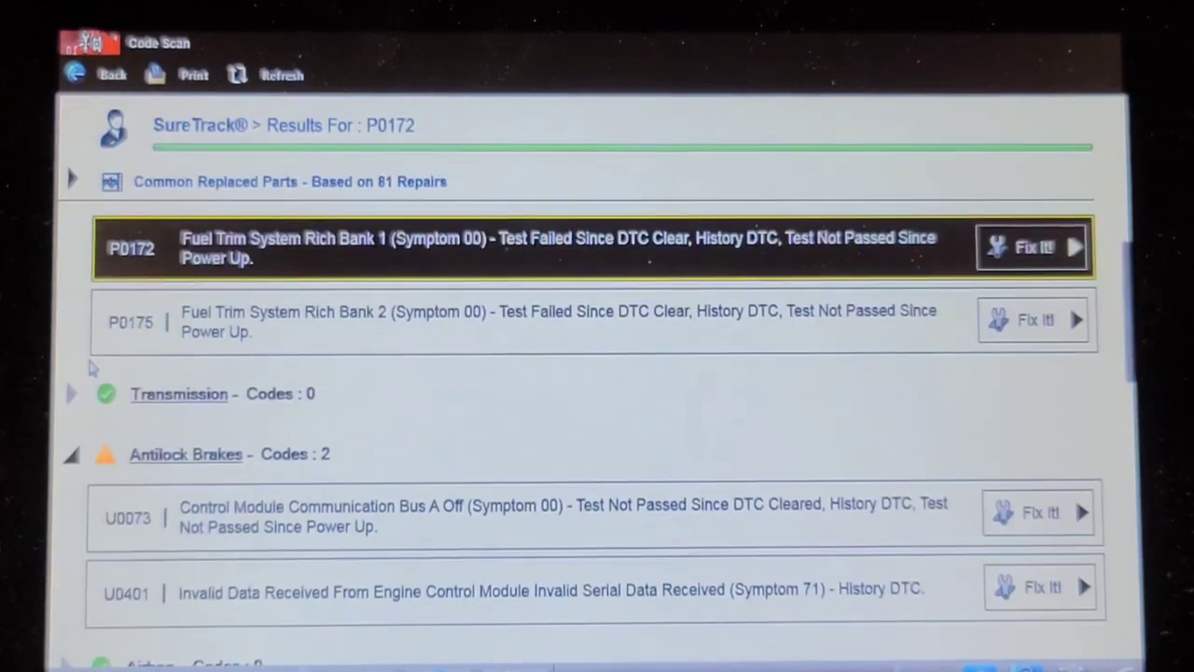
scroll(down, 3)
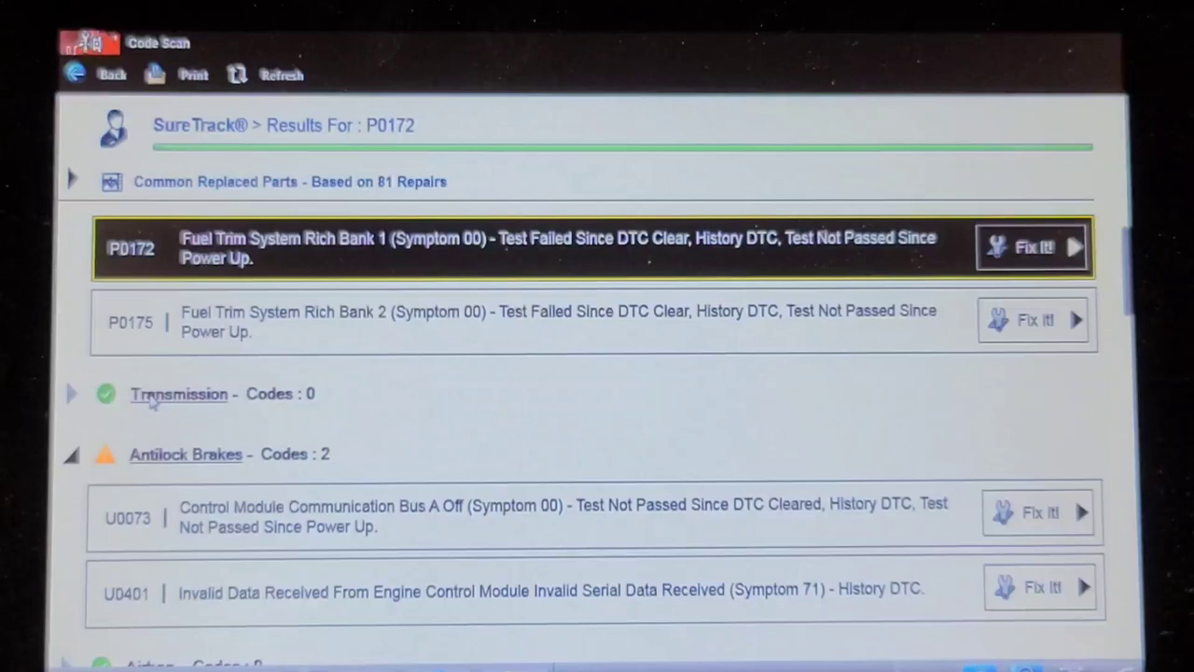
scroll(down, 3)
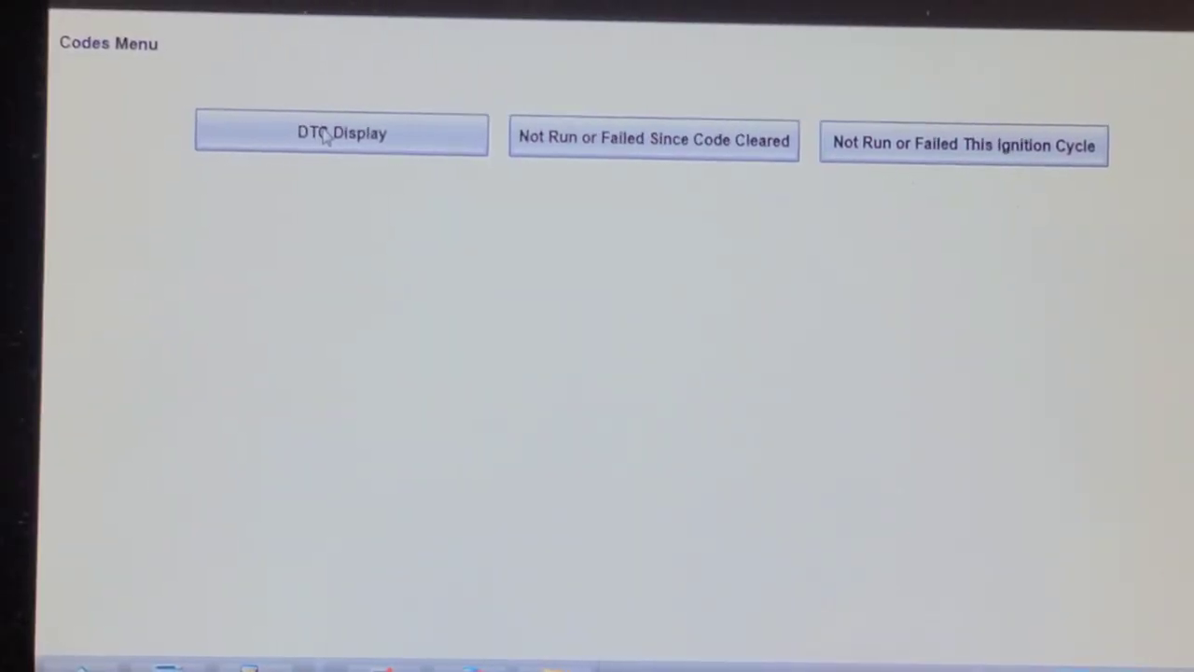
- Choose DTC Display to list Display Codes, Codes Help, Freeze Frame and DTC Status options
click(341, 133)
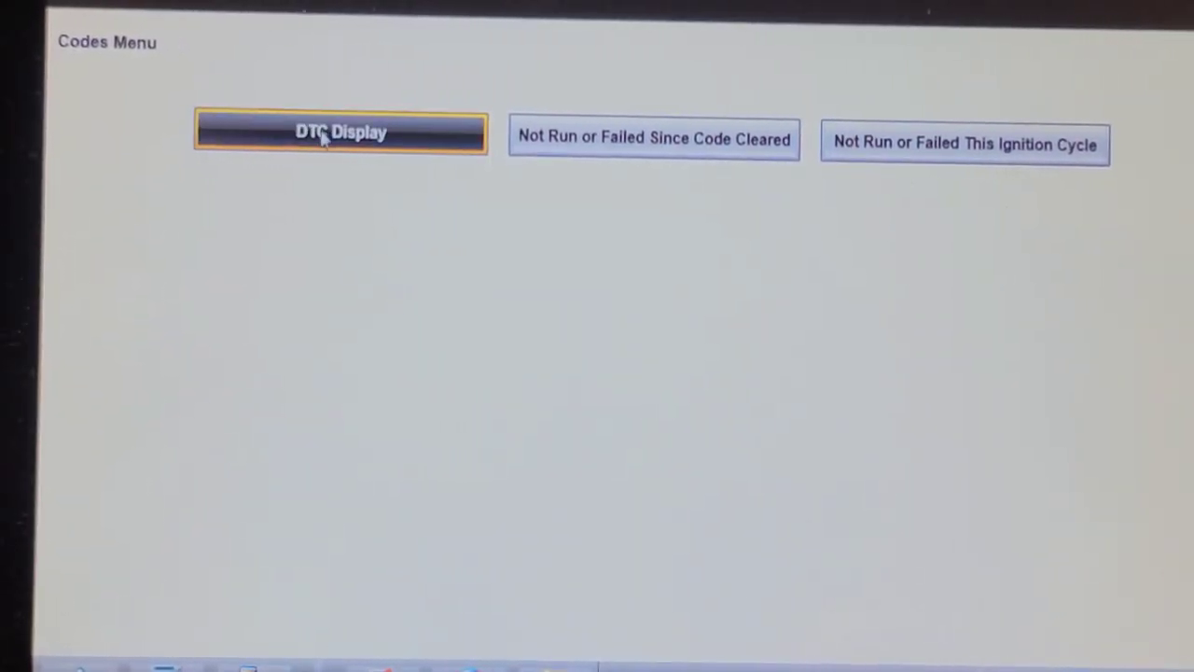
click(340, 132)
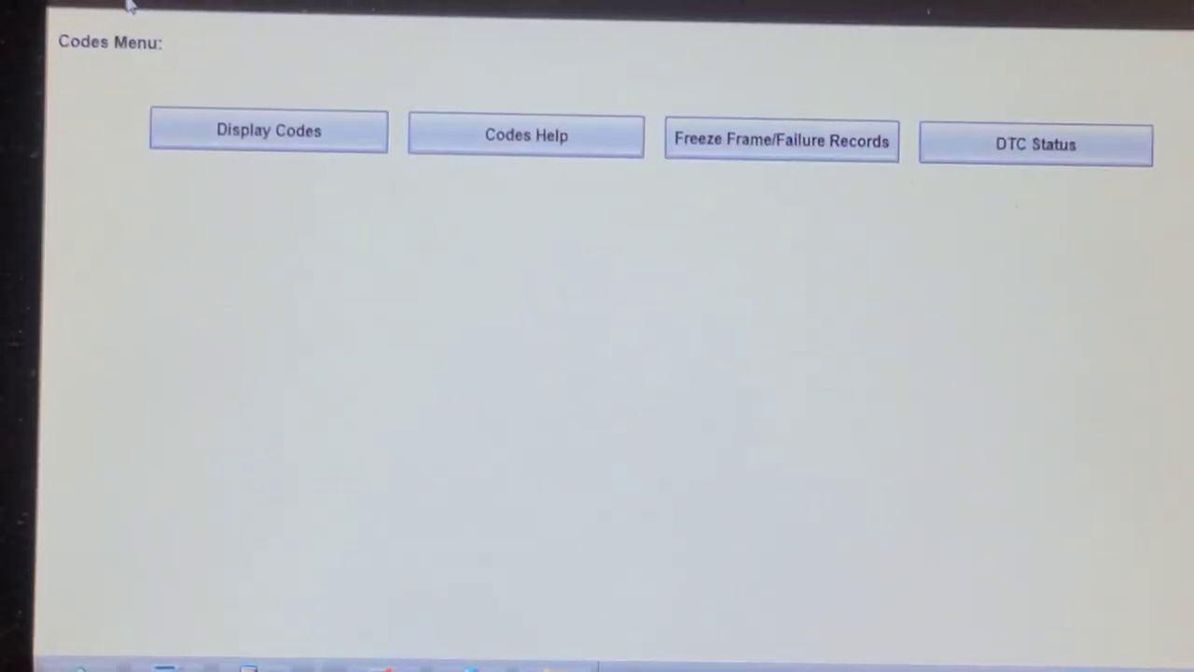
click(781, 141)
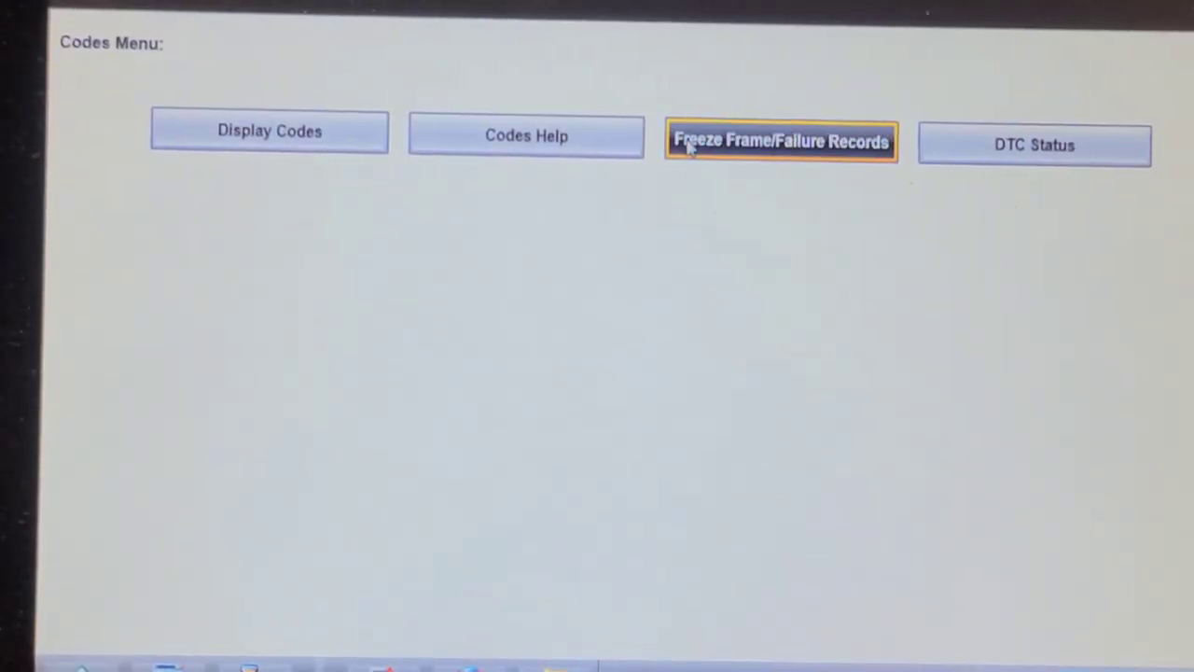
- Open Freeze Frame/Failure Records listing P0175 and P0172 entries
click(781, 140)
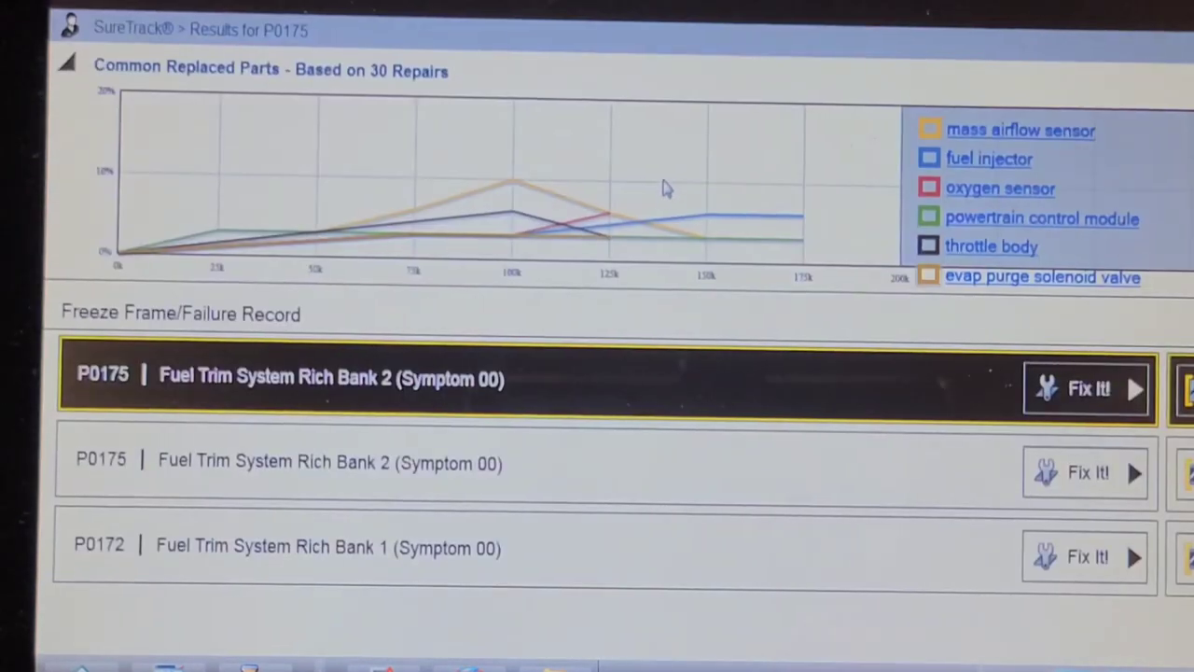
mouse_move(623, 350)
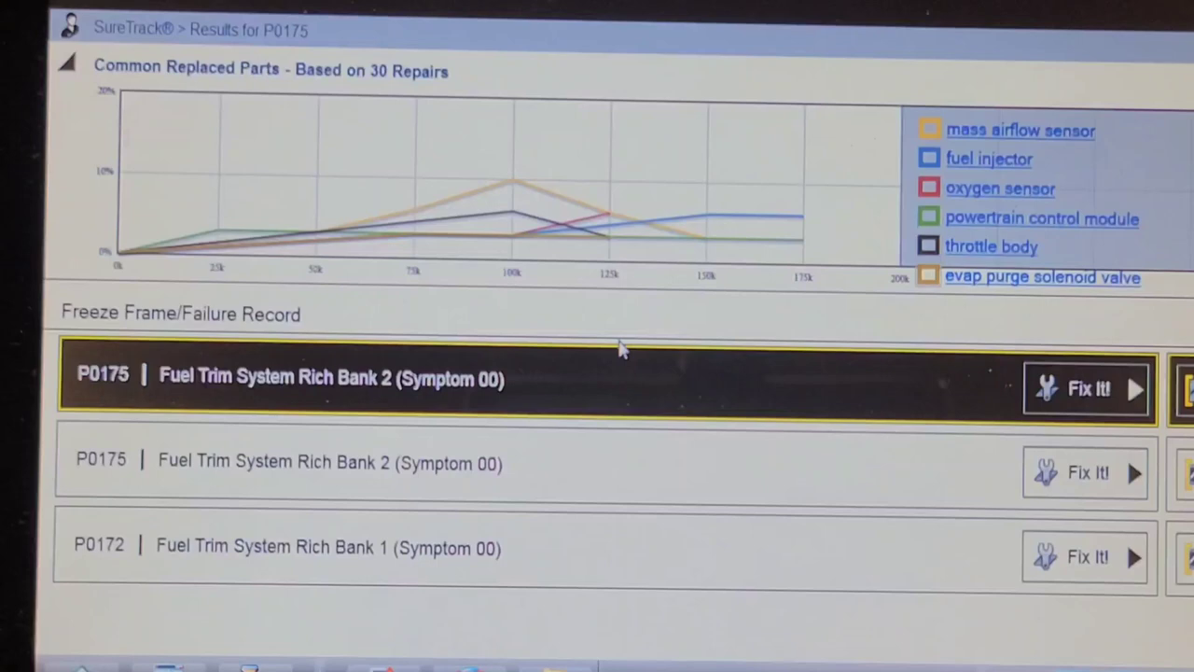
mouse_move(1017, 382)
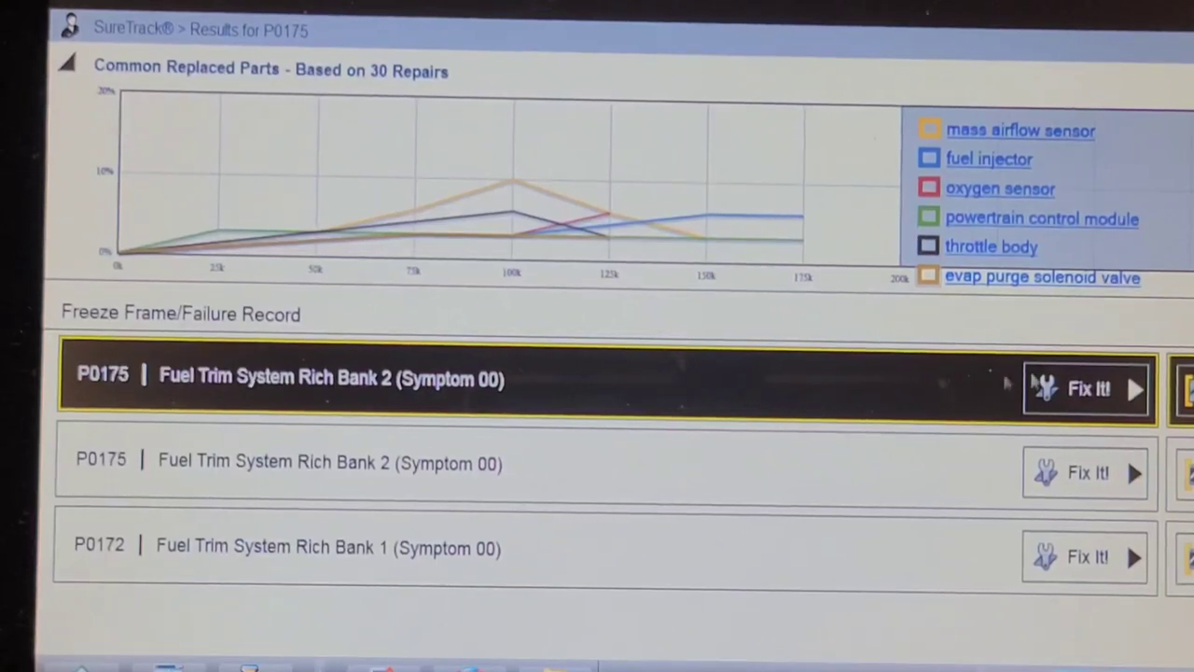
click(1085, 388)
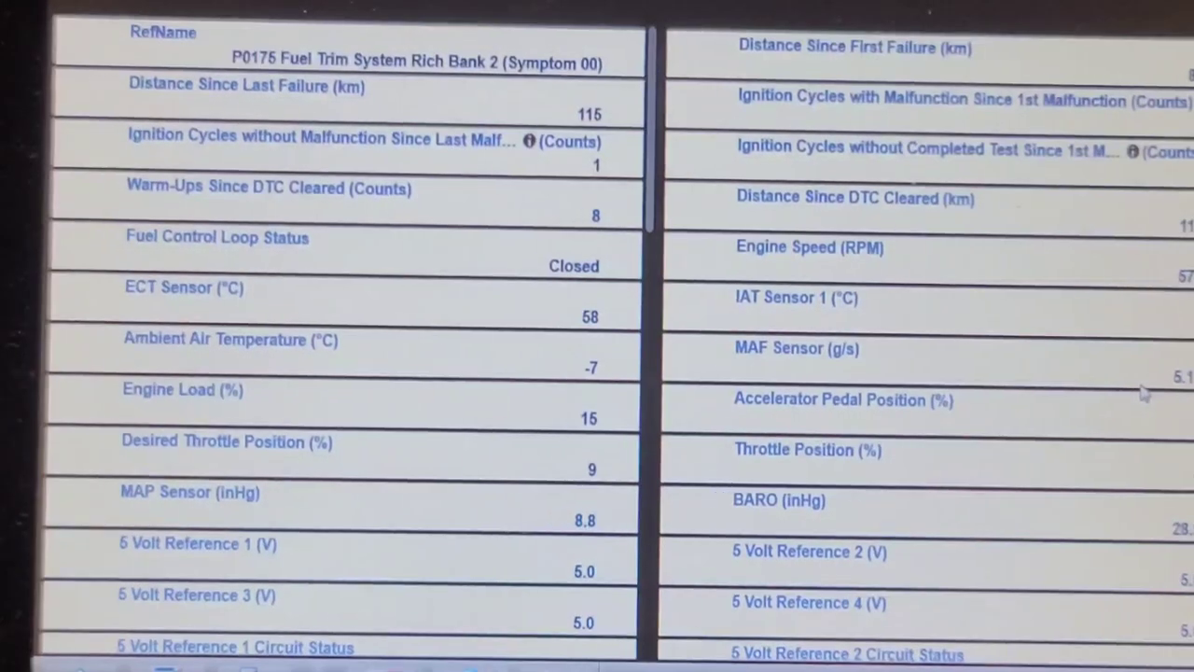
mouse_move(900, 457)
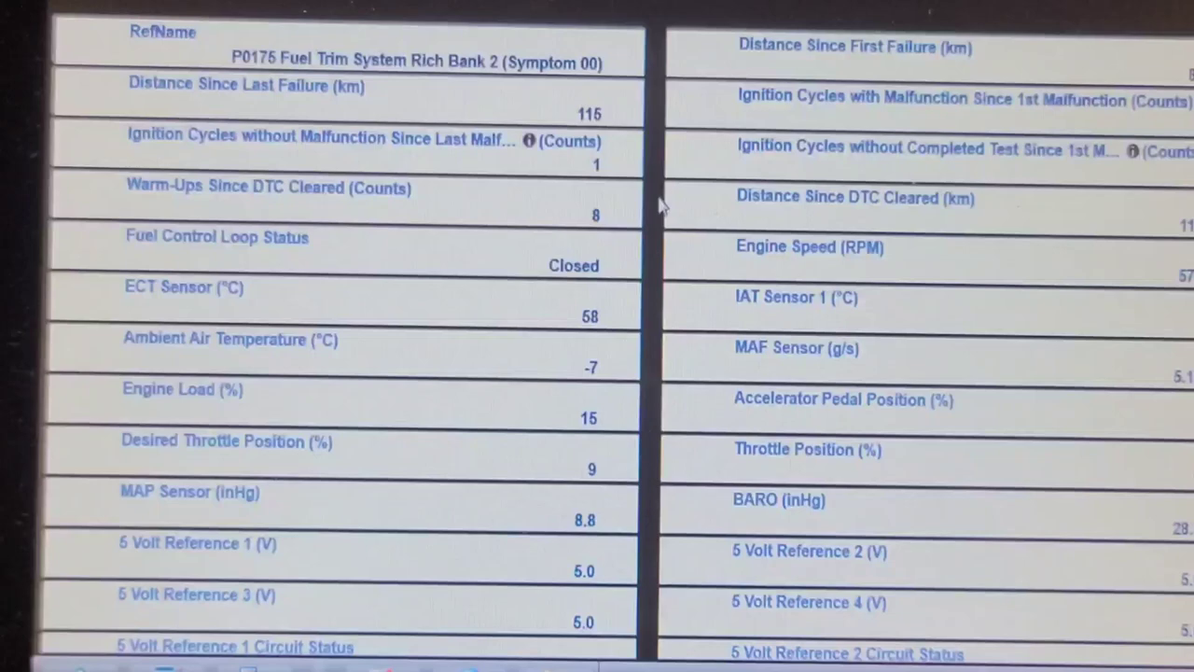
mouse_move(569, 271)
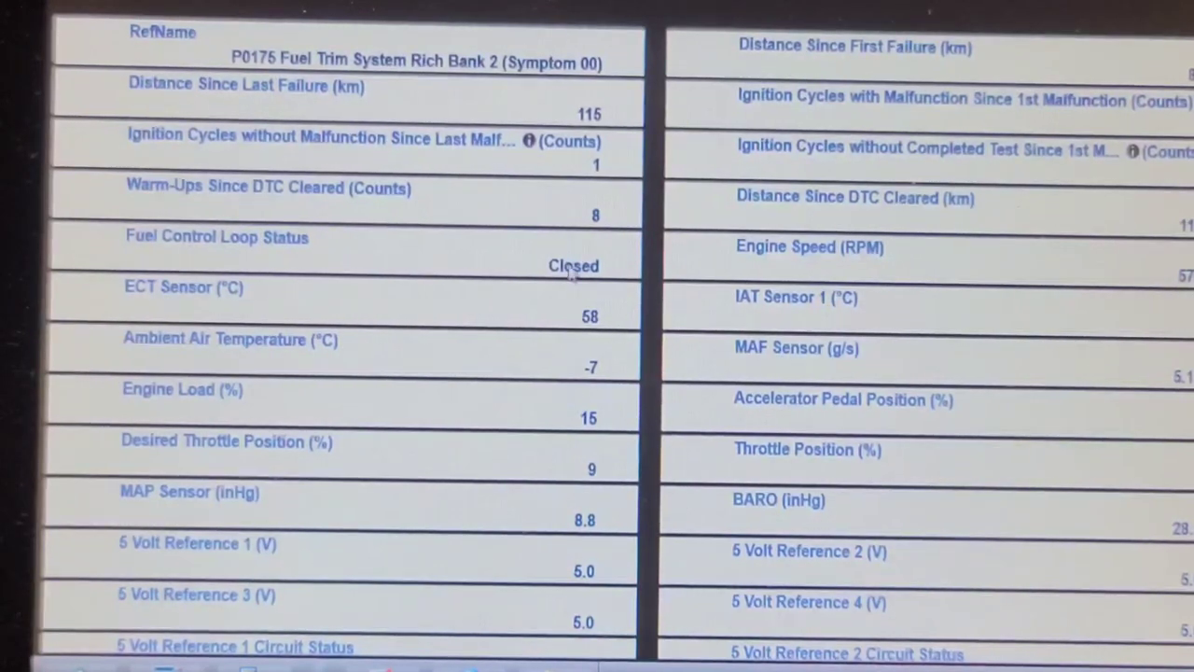
scroll(down, 3)
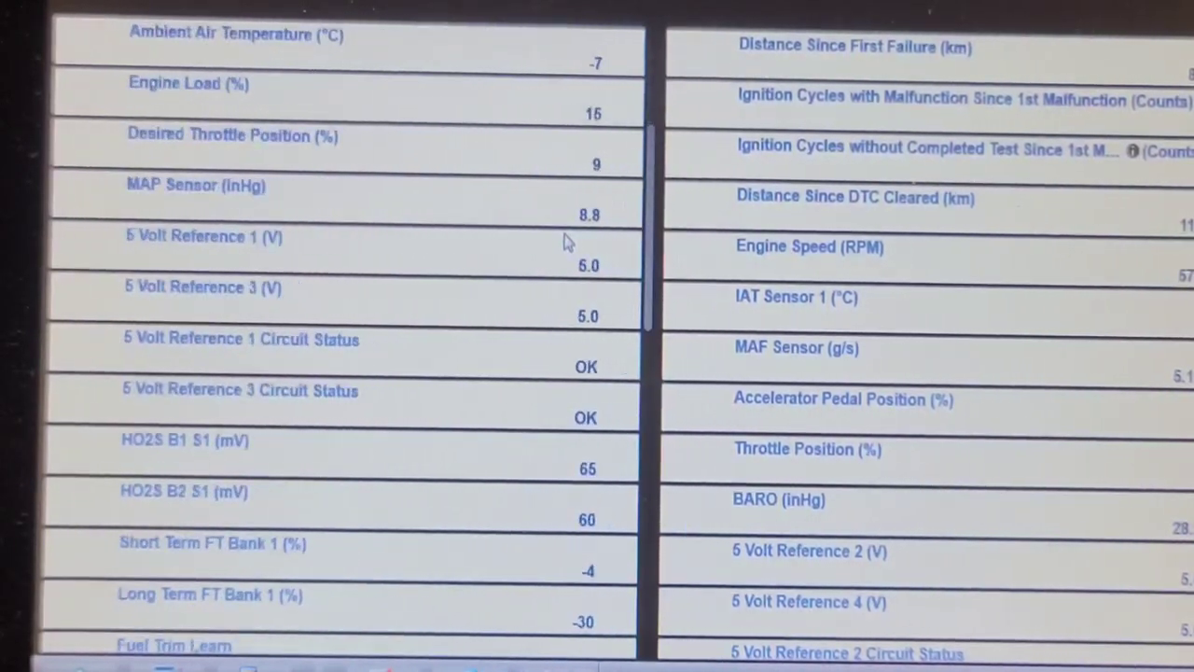
scroll(down, 3)
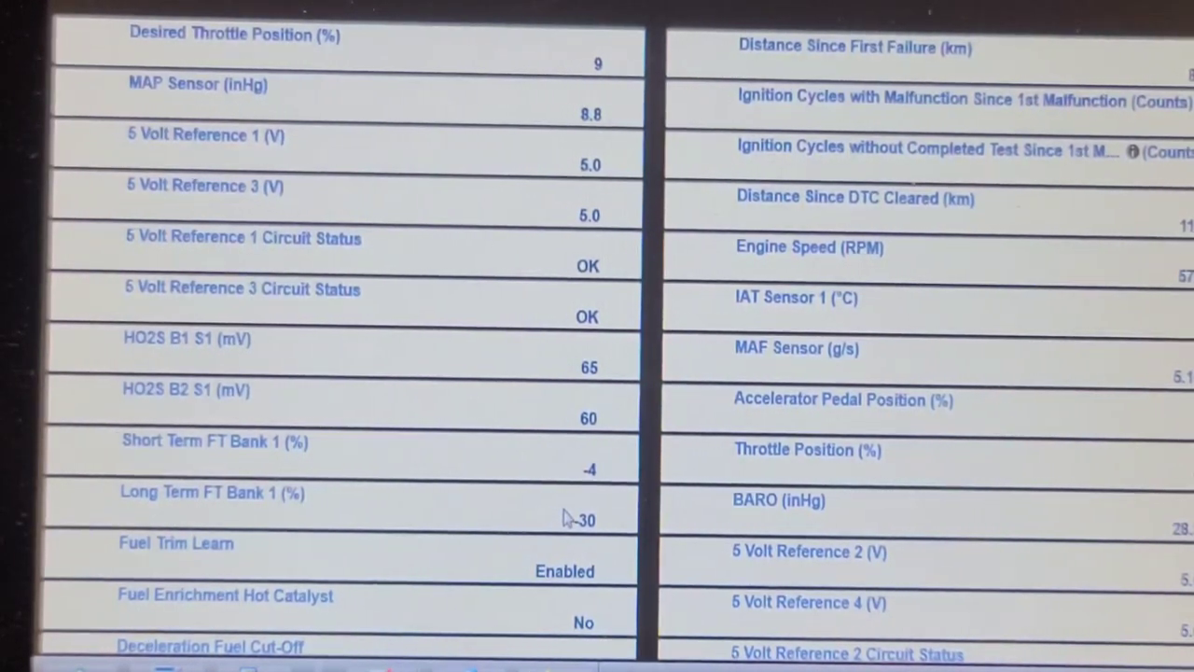
mouse_move(695, 525)
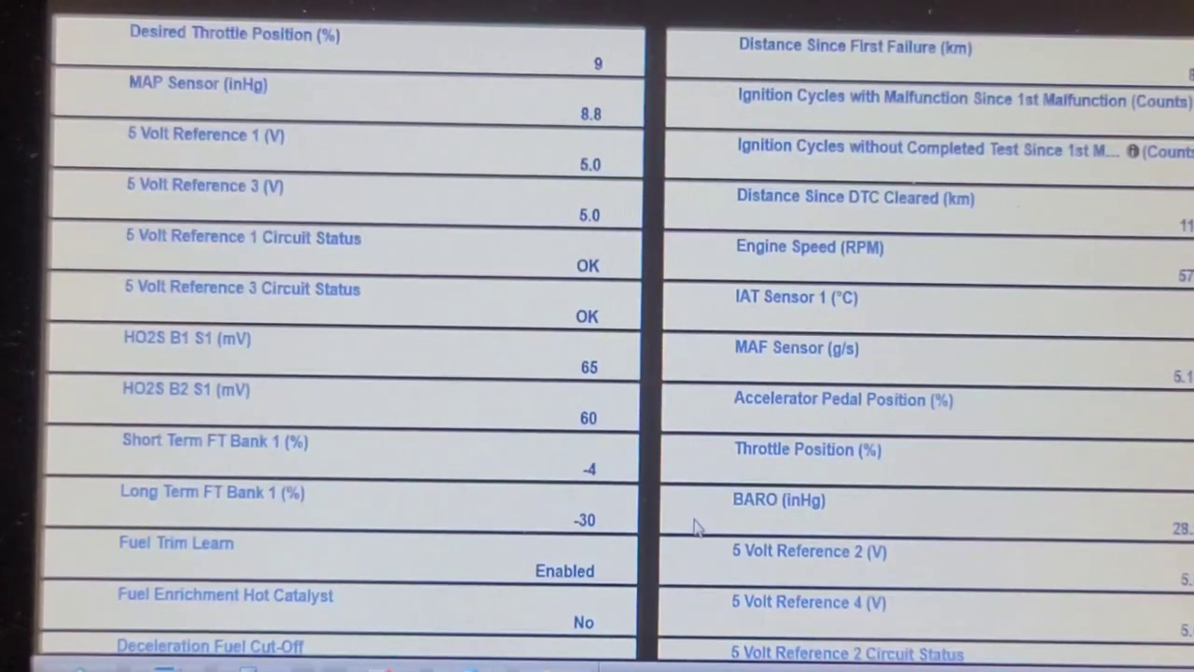
scroll(down, 3)
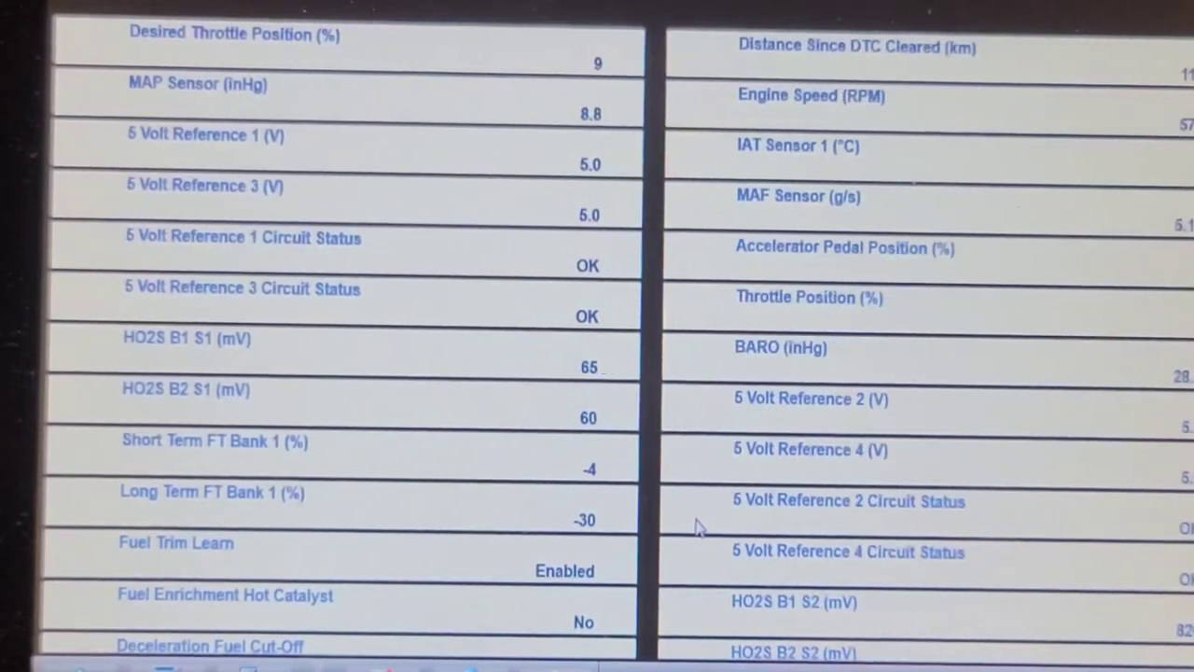
scroll(down, 3)
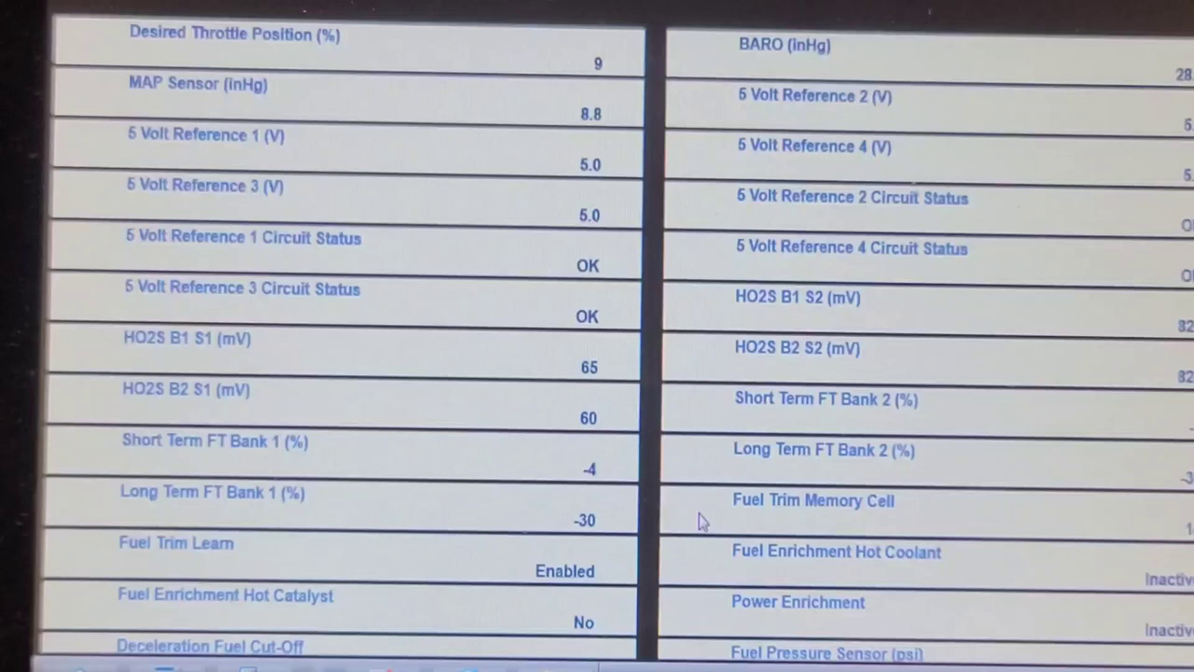
mouse_move(978, 472)
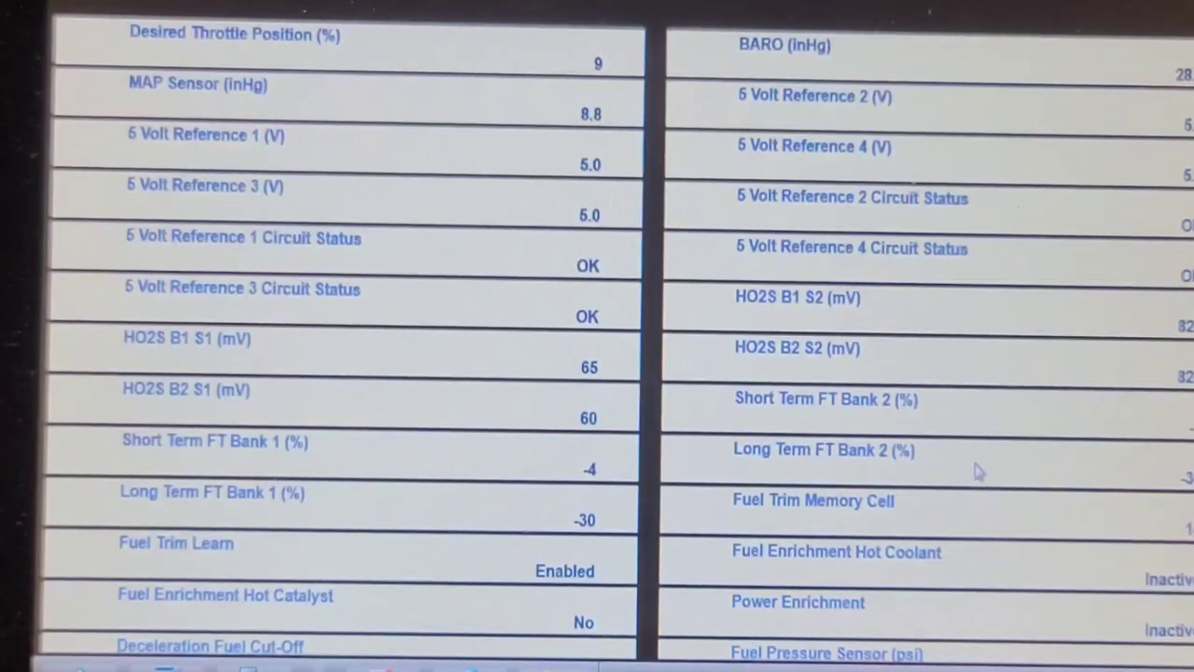
mouse_move(963, 471)
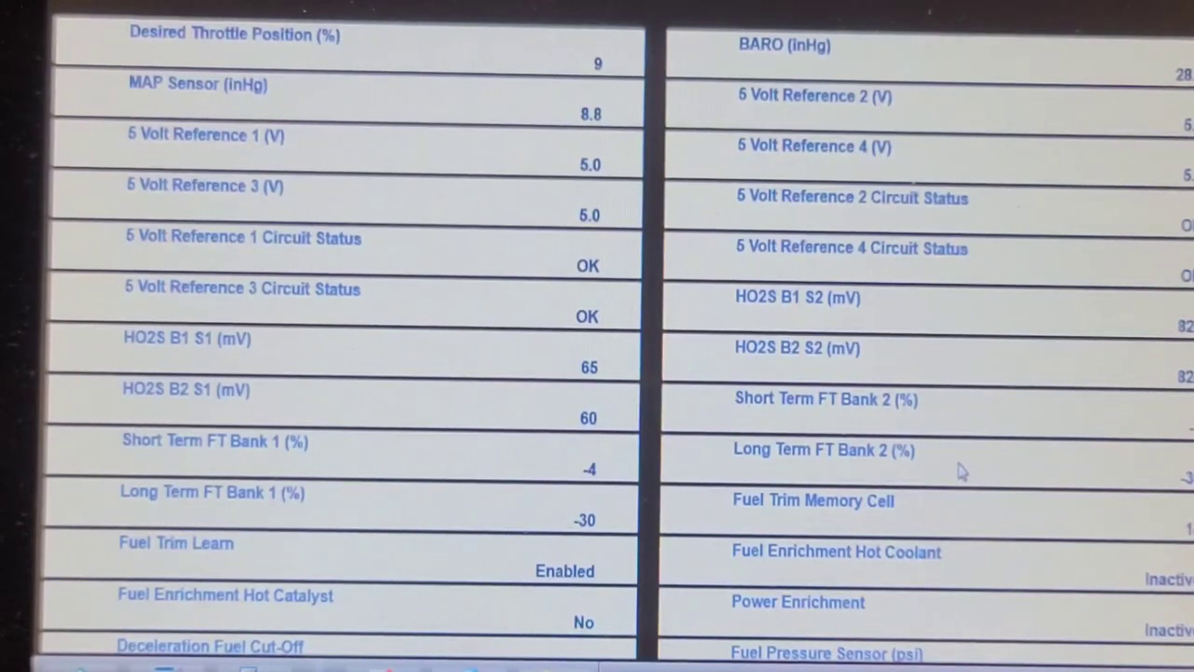
mouse_move(434, 196)
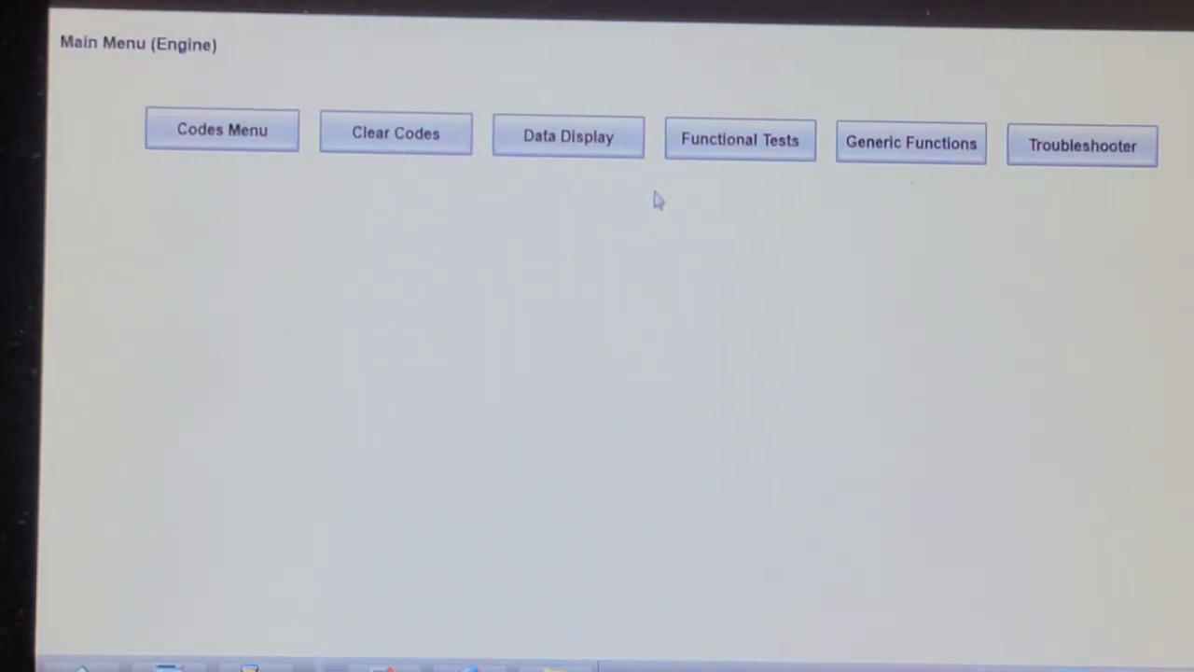
- Choose Data Display to reach the engine Data Menu with Engine, Misfire and Fuel Trim categories
click(568, 136)
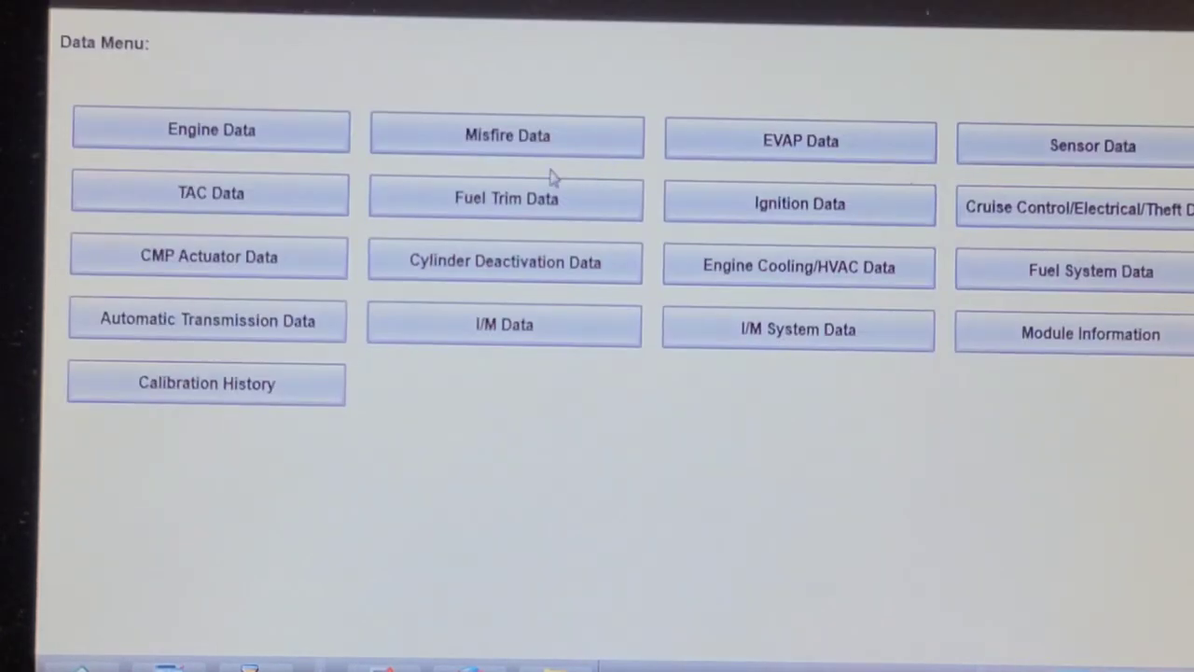
mouse_move(849, 196)
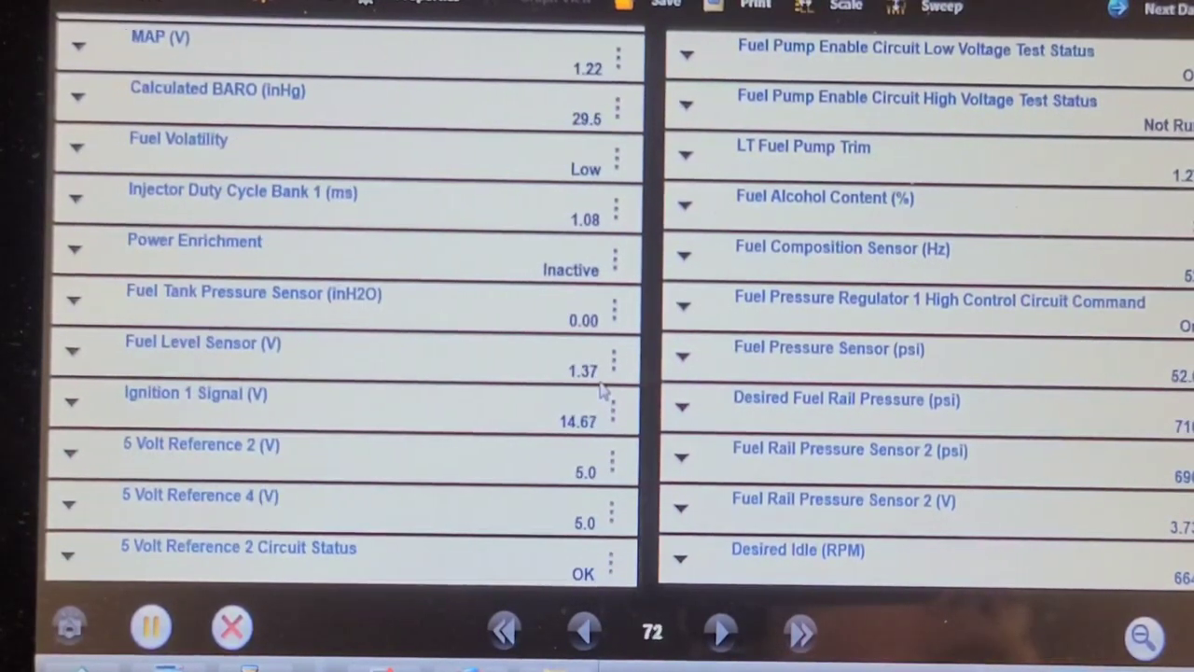
- Scroll the Fuel System Data readings, including rail pressure near 739 psi, and exit to Data Menu
scroll(up, 3)
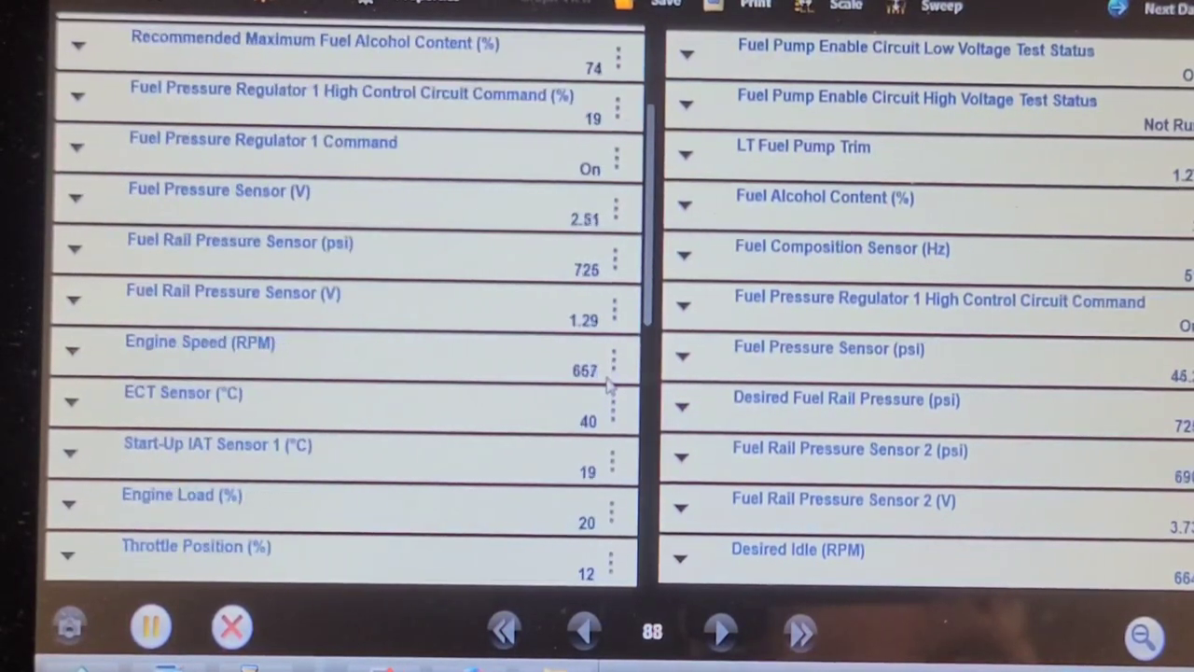
scroll(up, 3)
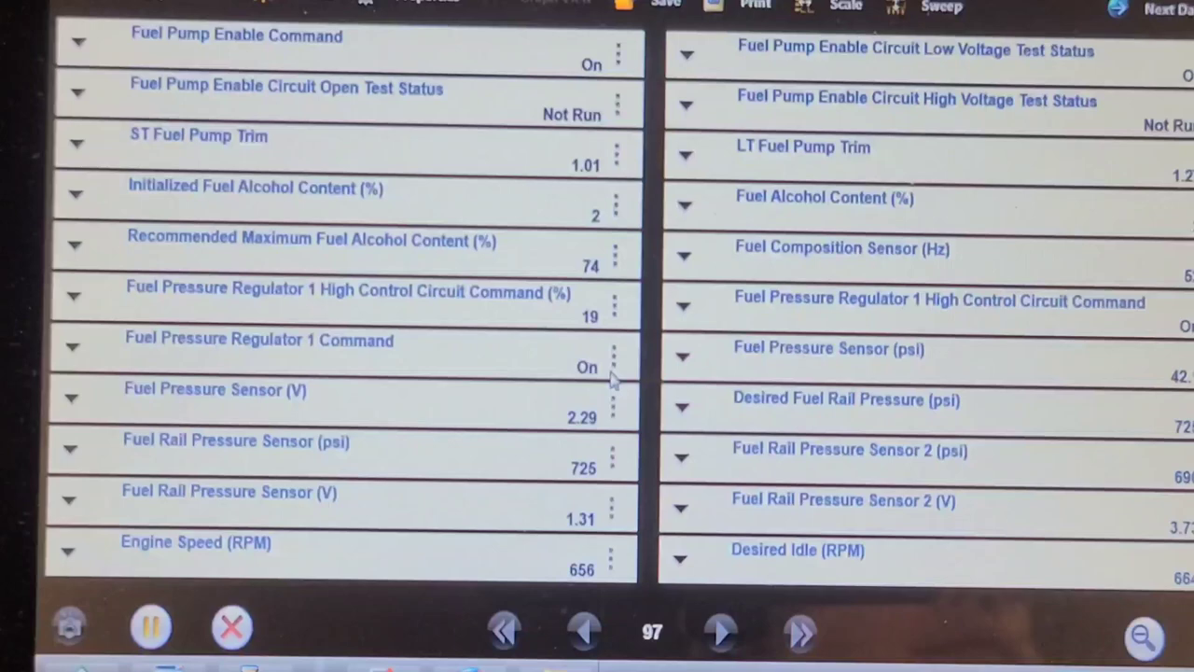
click(721, 631)
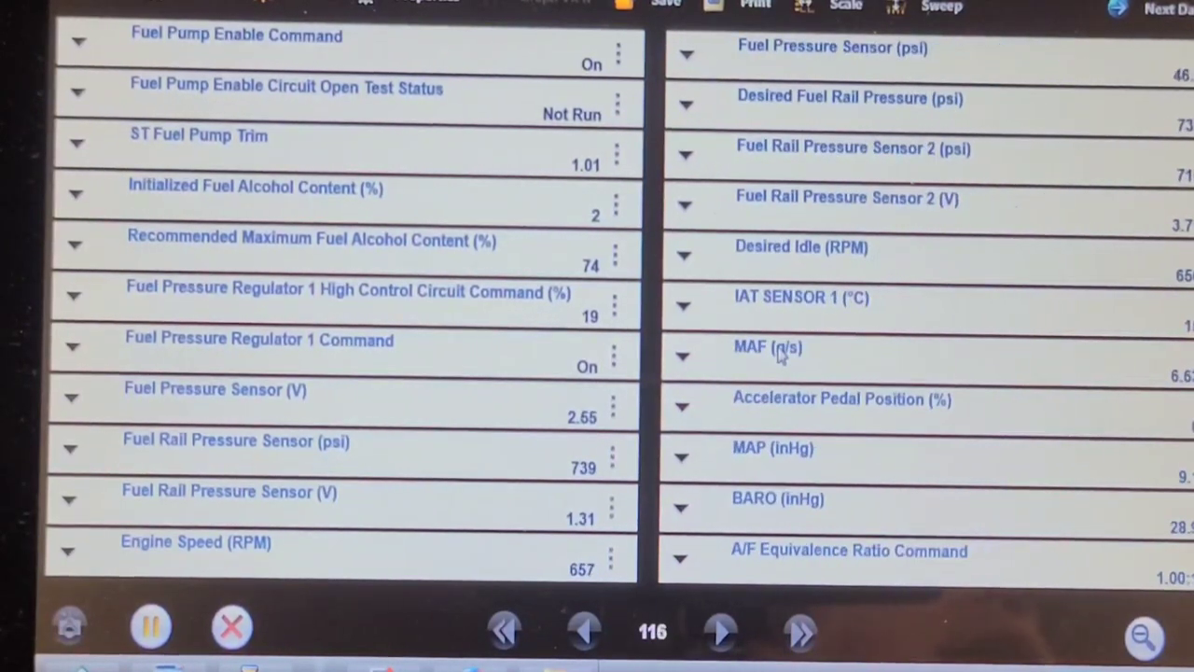
click(800, 630)
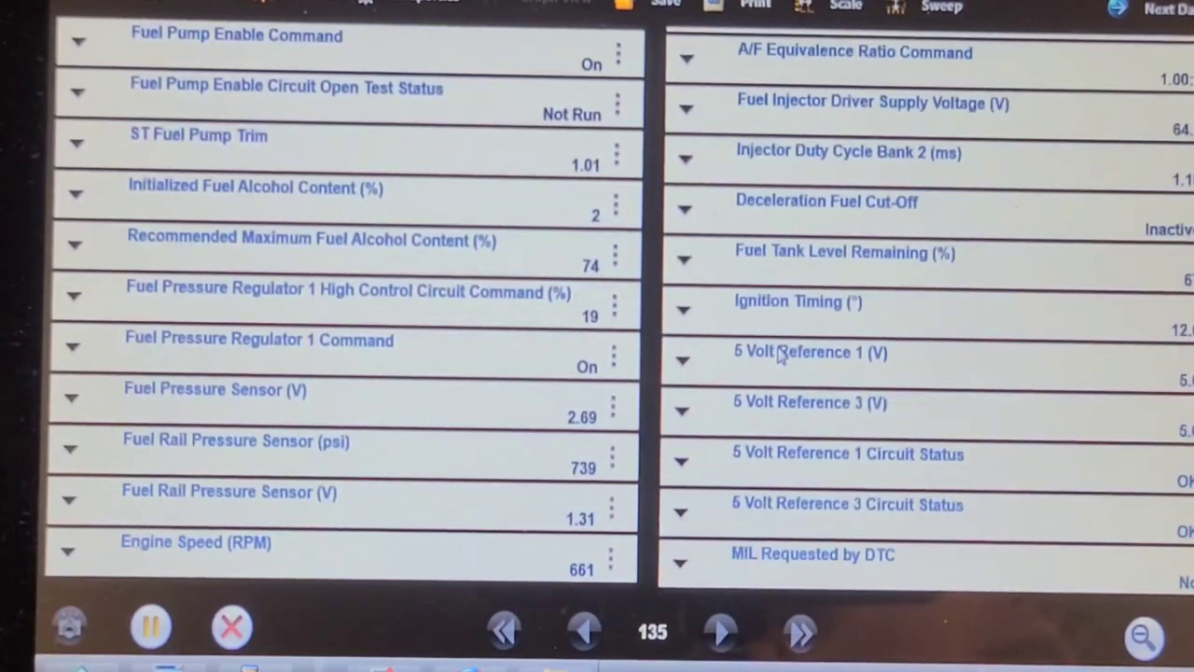
click(720, 630)
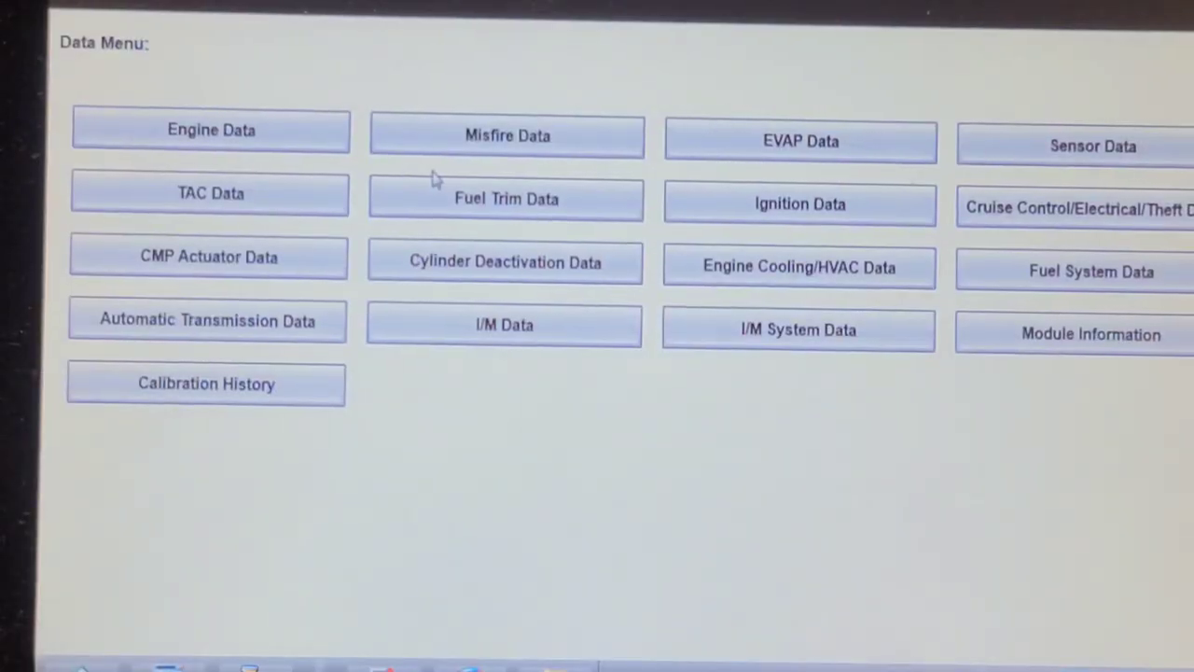
mouse_move(467, 192)
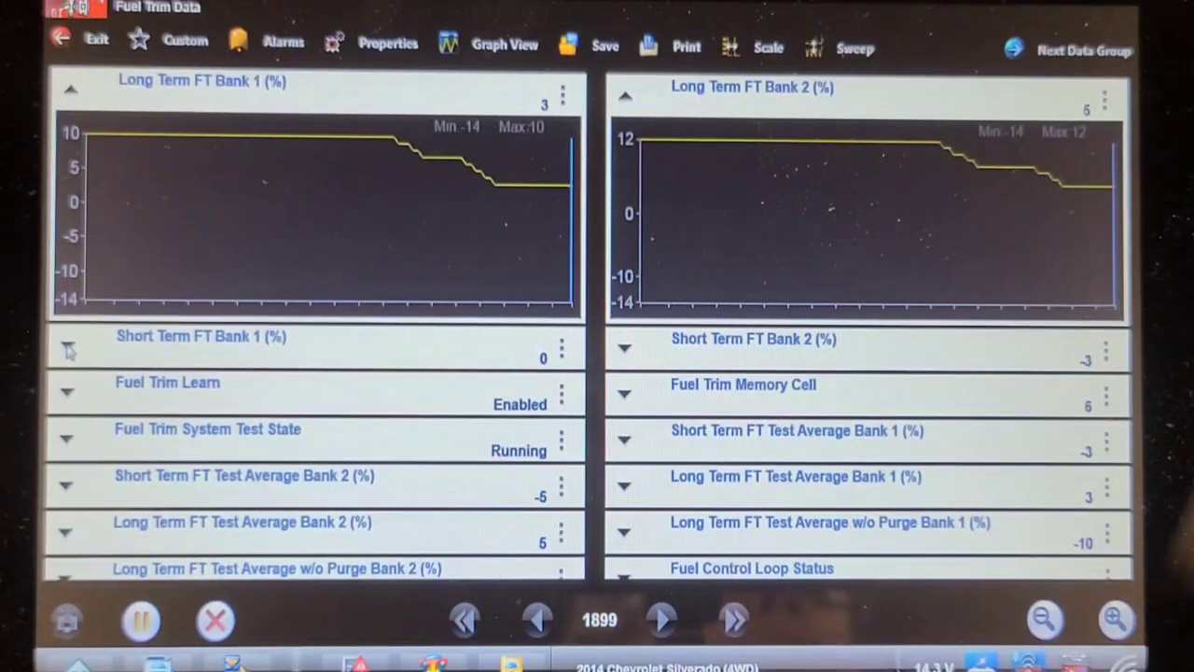
- Expand Short Term FT Bank 1 into a graph reading -3% beside the long term trims
click(68, 350)
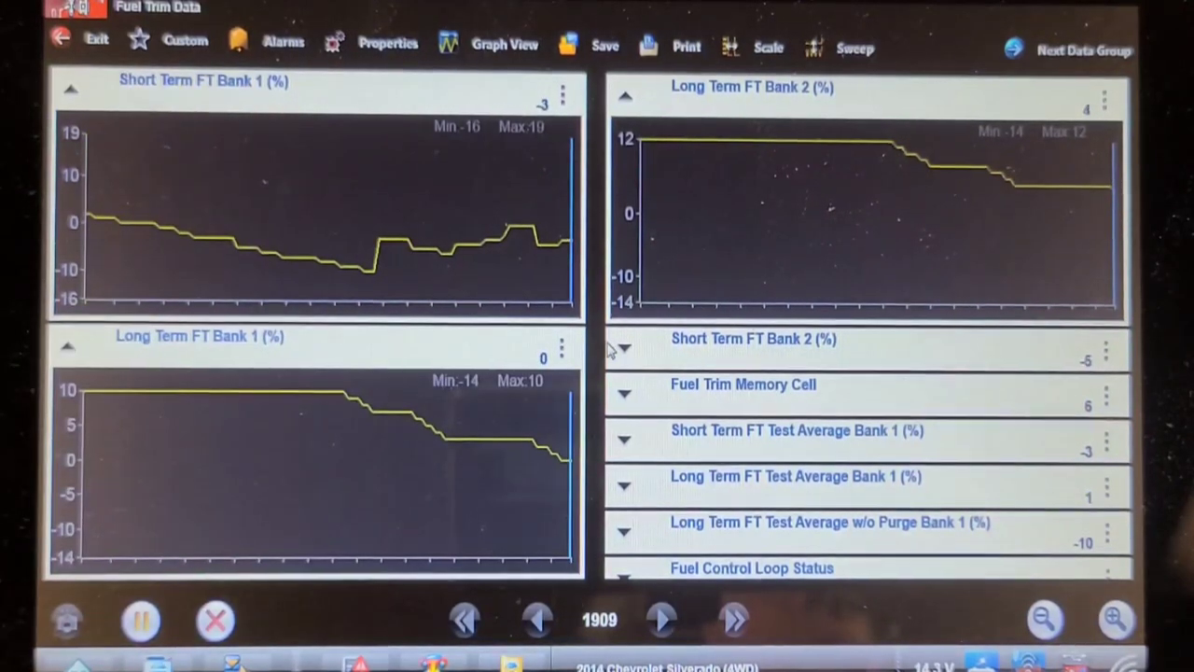